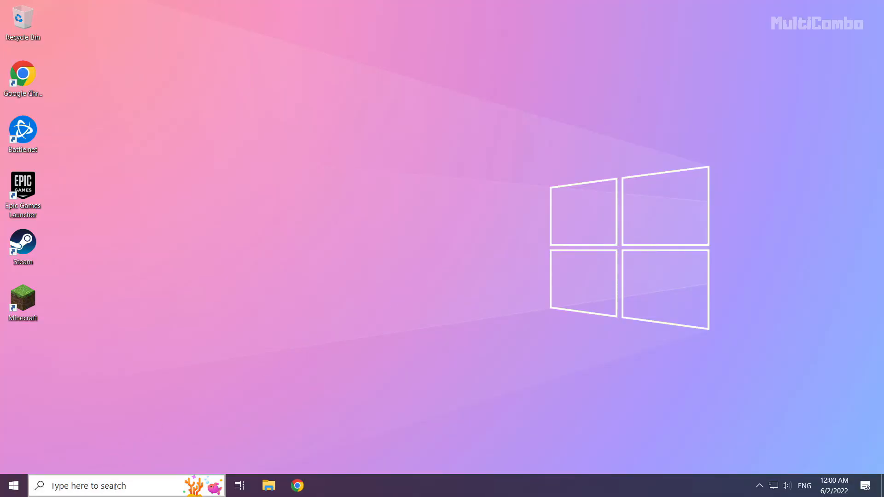
Search for cmd and launch Command Prompt as administrator.
left_click(92, 486)
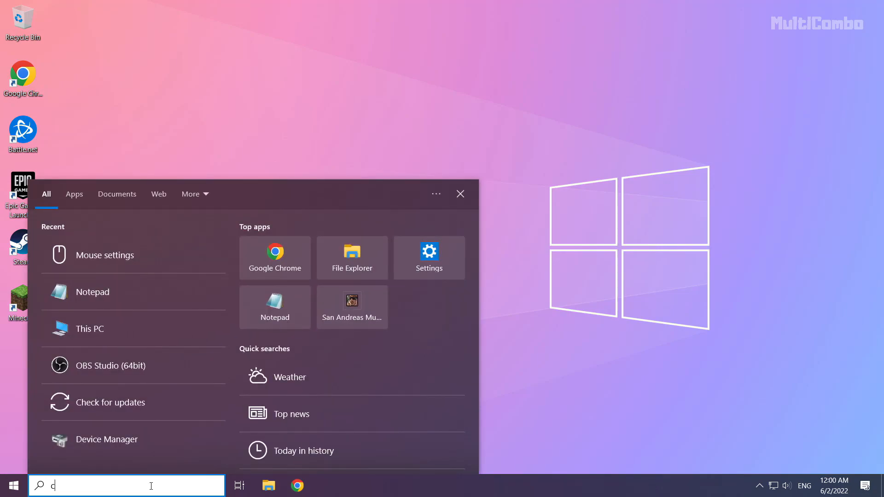
type("md")
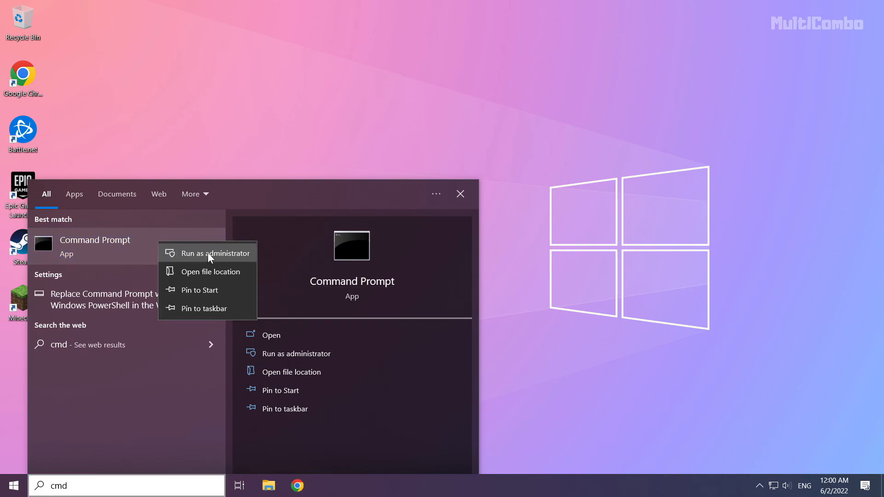
left_click(215, 253)
type("ip")
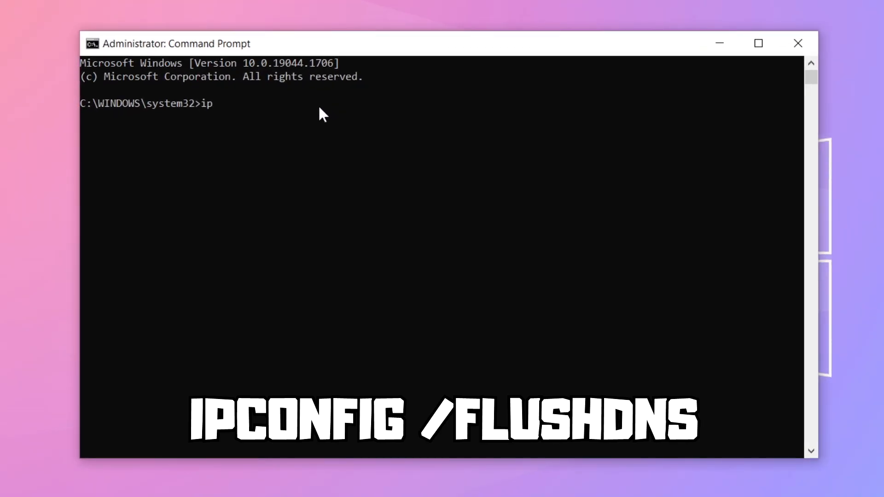
Flush the DNS resolver cache with ipconfig /flushdns.
type("config")
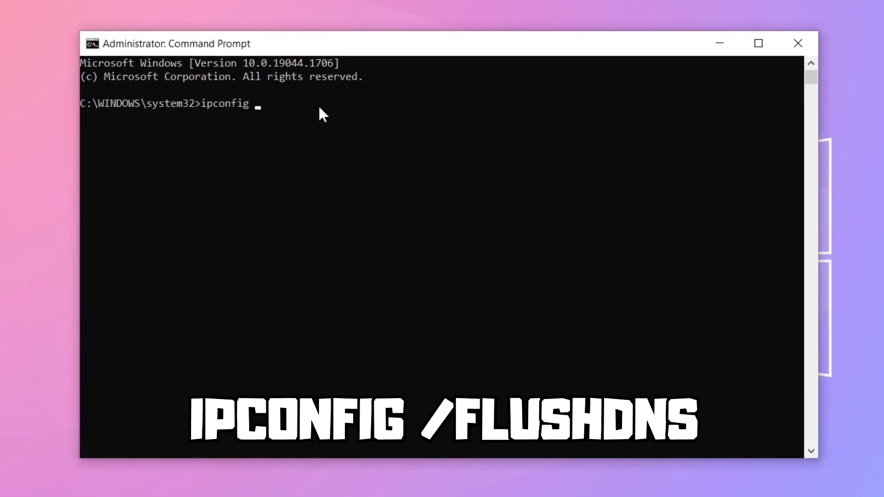
type("/flus")
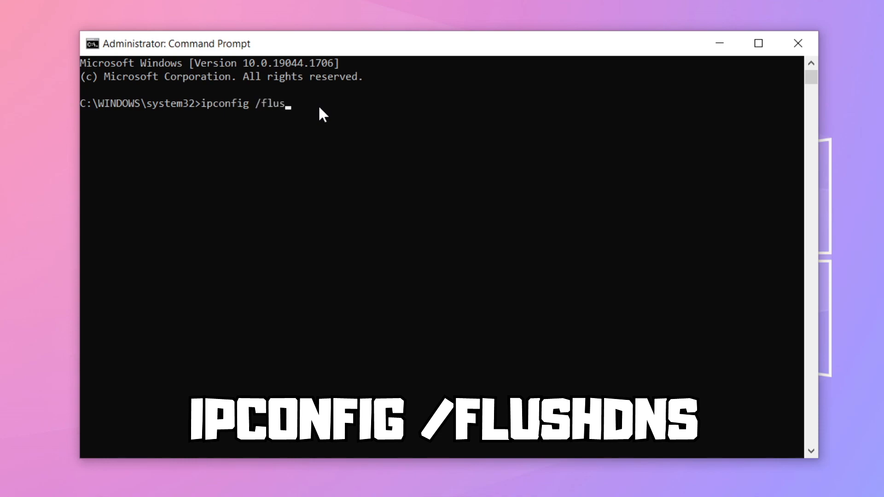
type("hdns")
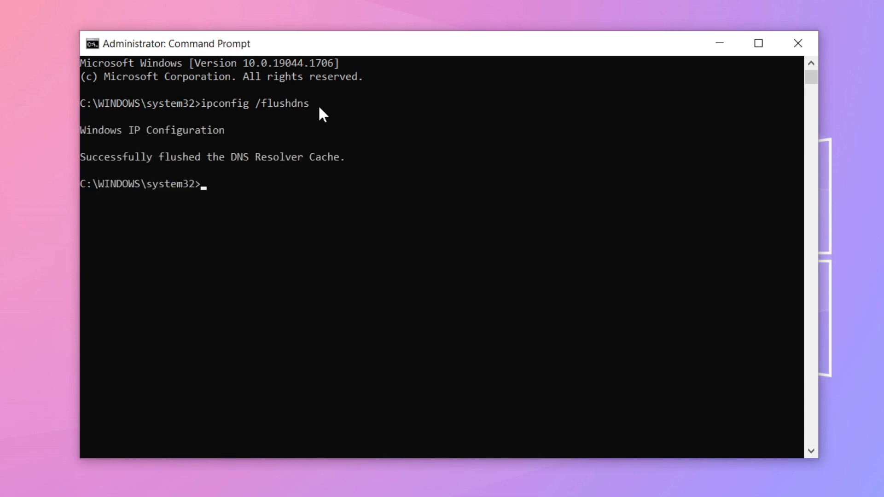
Reset the Winsock catalog with netsh winsock reset, then exit Command Prompt.
type("netsh win")
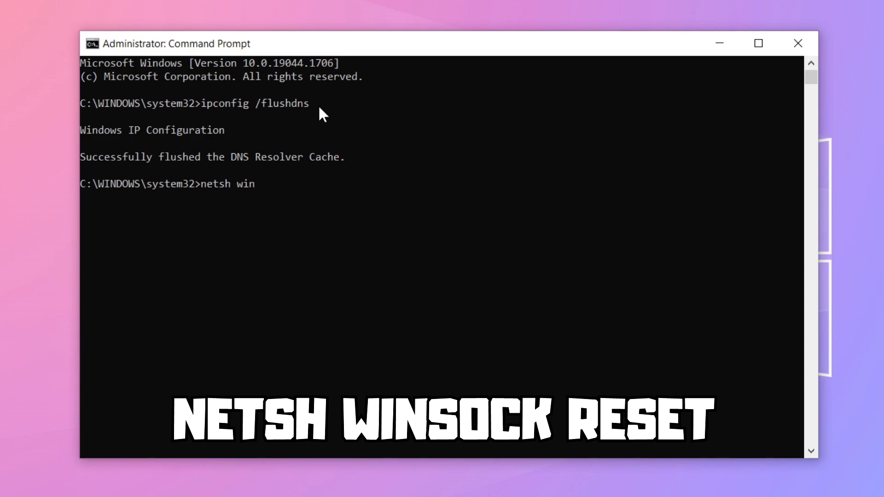
type("sock res")
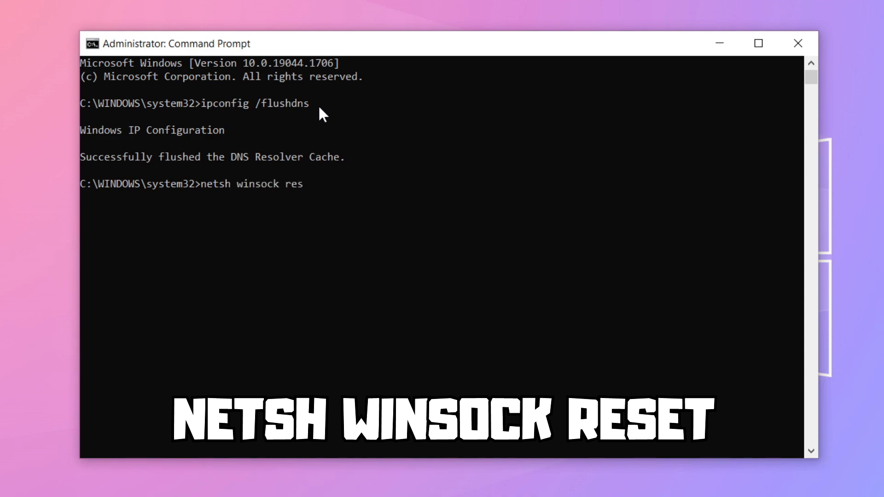
type("et")
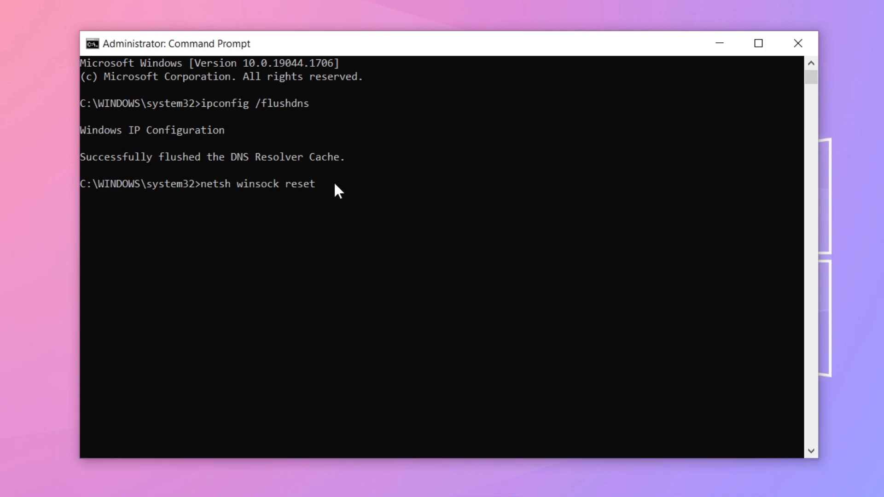
key("Enter")
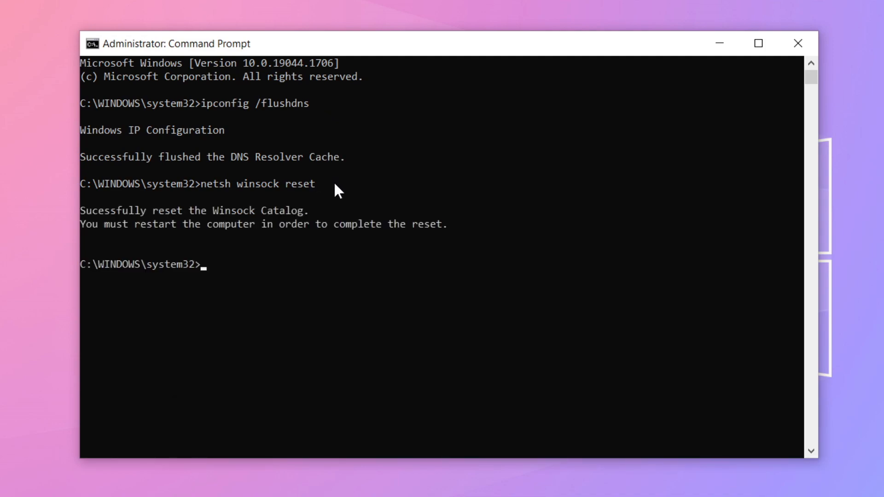
type("e")
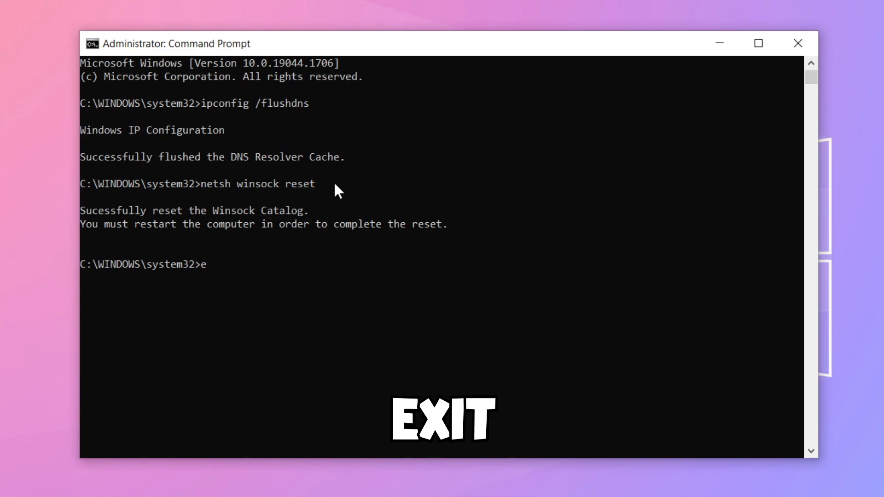
type("xit")
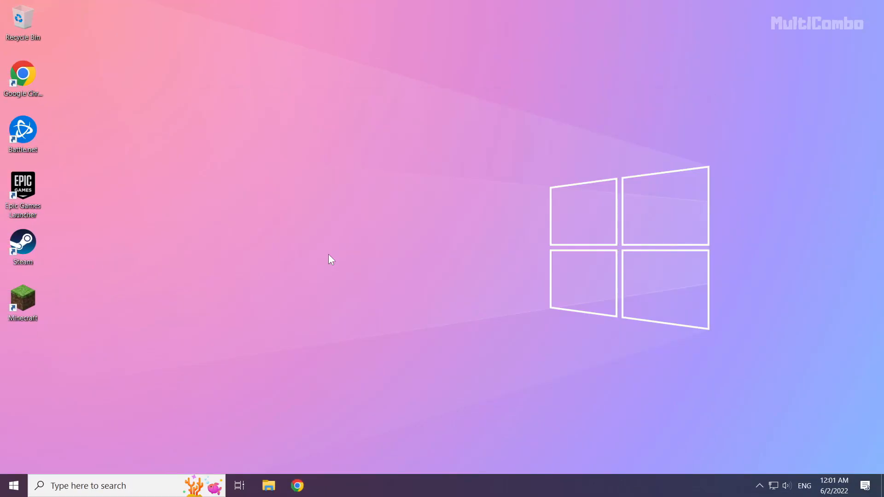
mouse_move(555, 331)
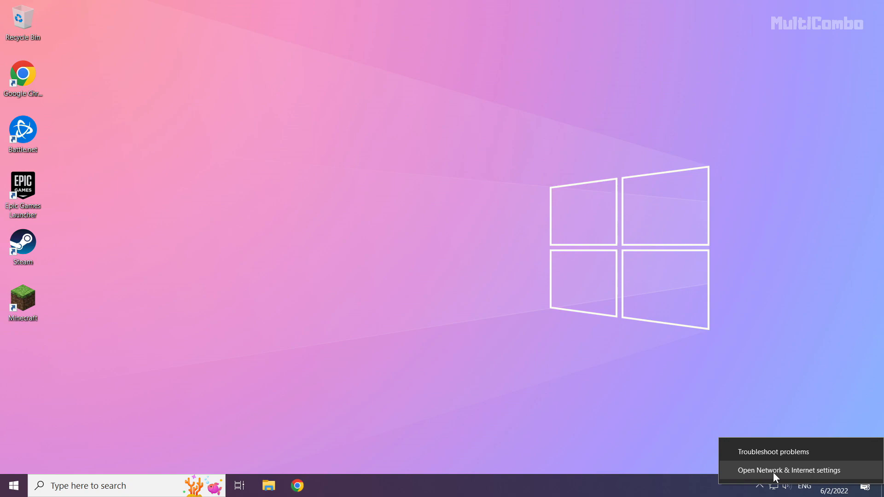
Bring up Network & Internet settings from the system tray network icon.
left_click(788, 470)
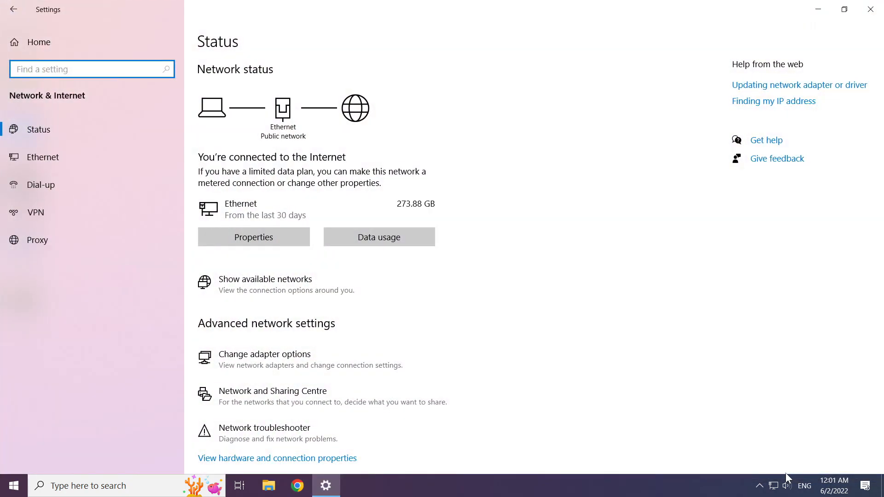
mouse_move(513, 393)
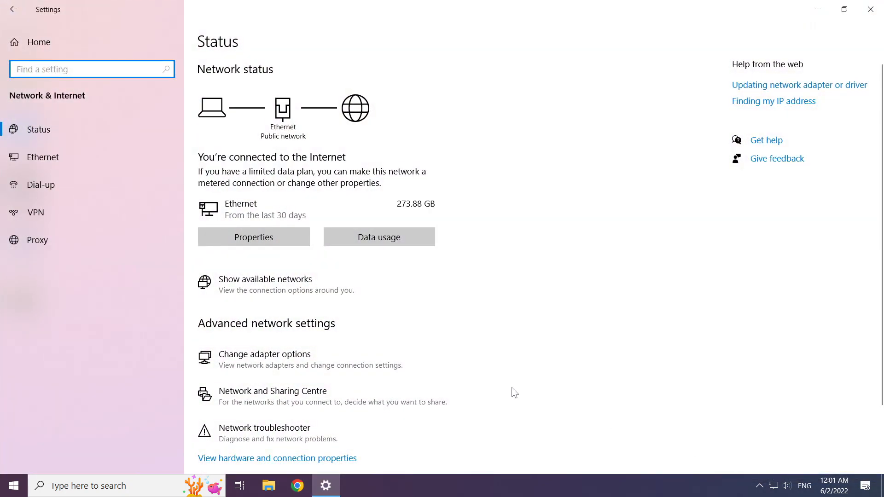
mouse_move(283, 361)
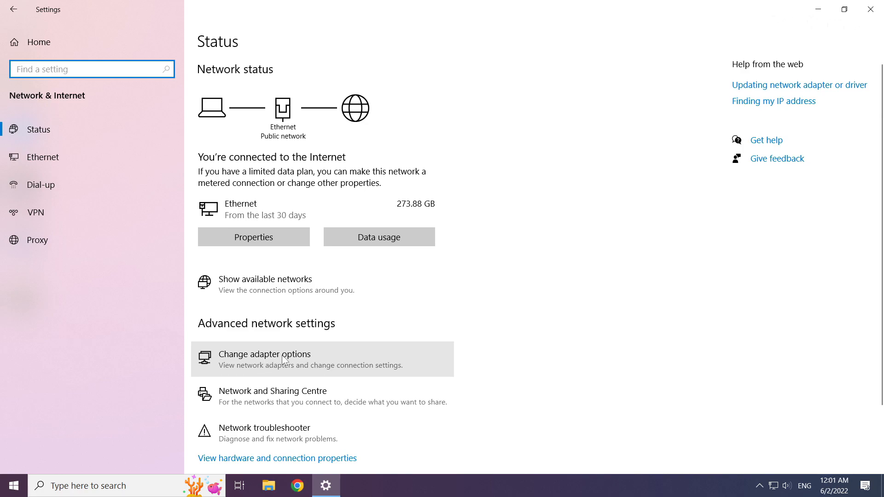
Show the adapter list and bring up the Ethernet adapter's Properties.
left_click(265, 354)
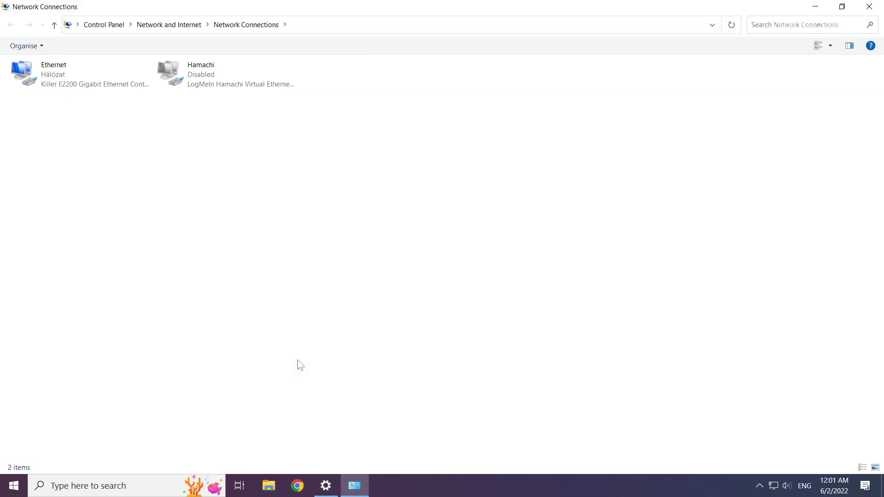
left_click(42, 76)
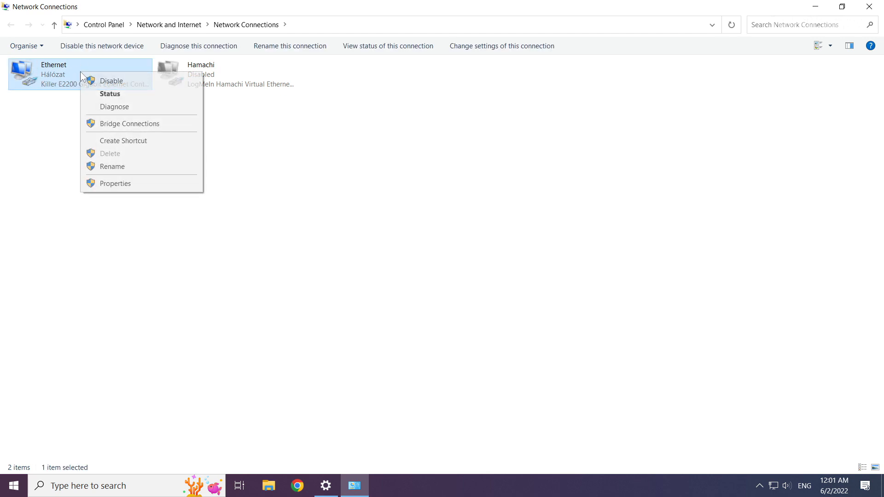
mouse_move(114, 187)
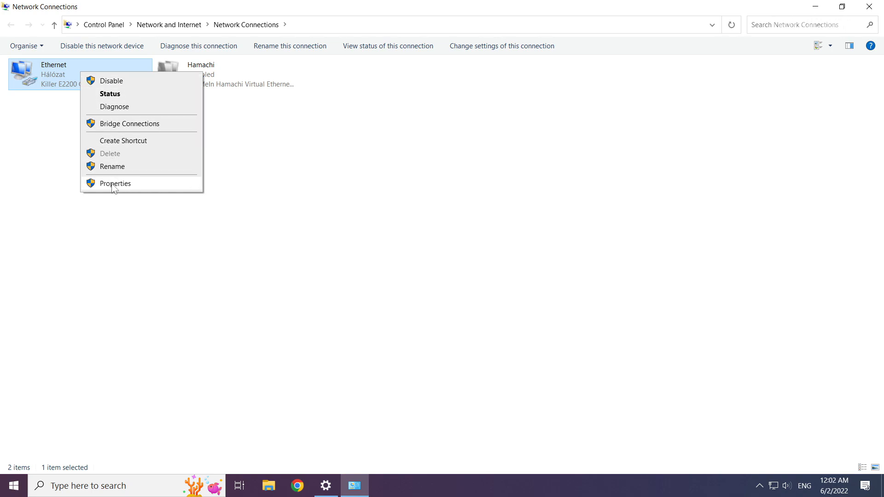
mouse_move(145, 188)
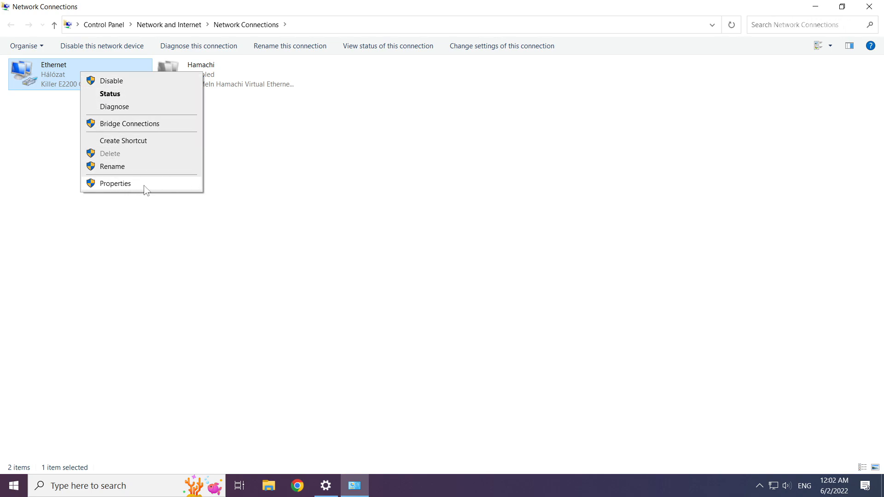
left_click(115, 183)
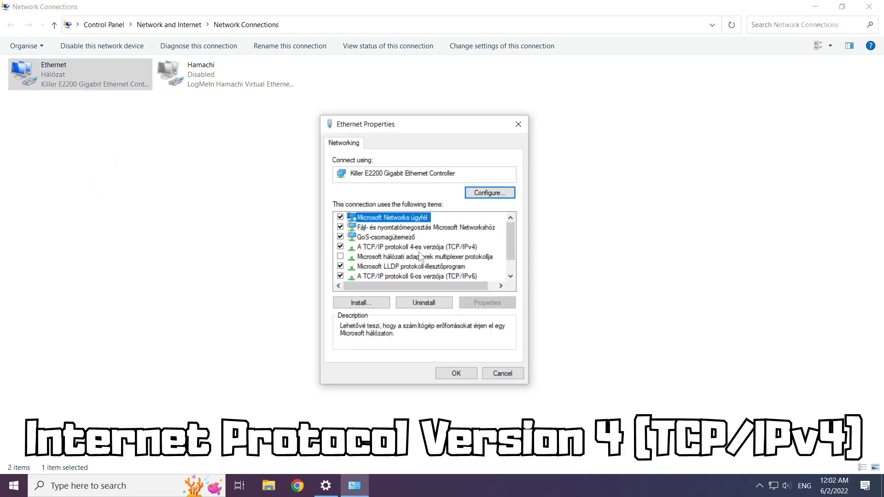
In TCP/IPv4 properties, choose manually specified DNS server addresses.
left_click(417, 247)
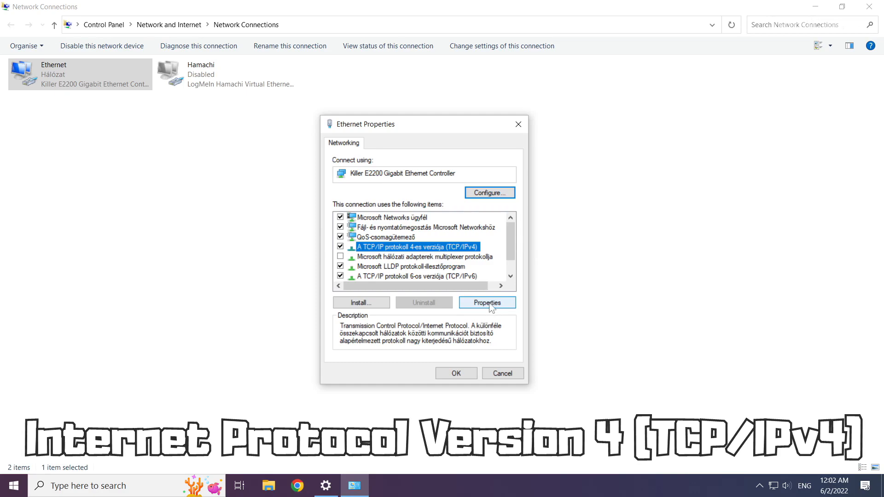
left_click(486, 303)
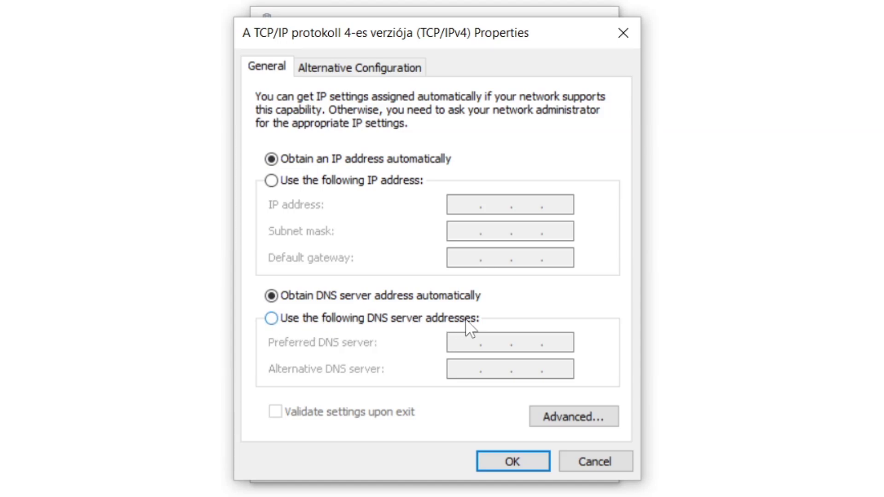
left_click(271, 318)
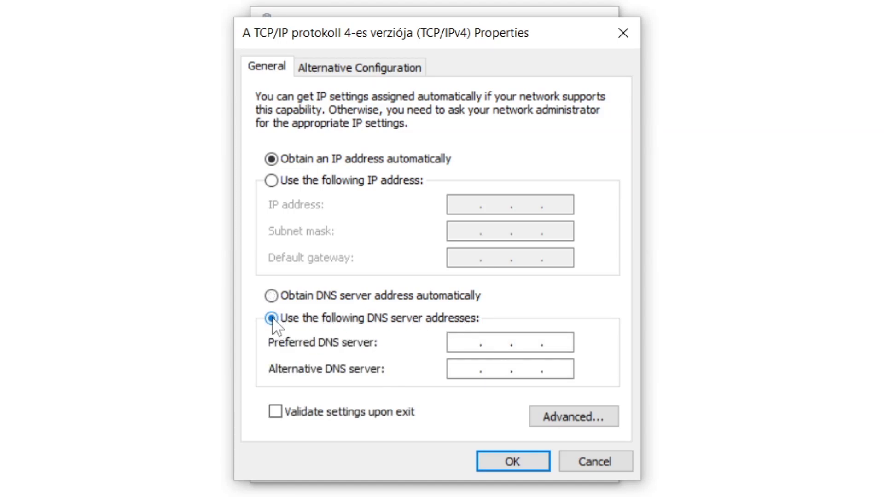
left_click(476, 355)
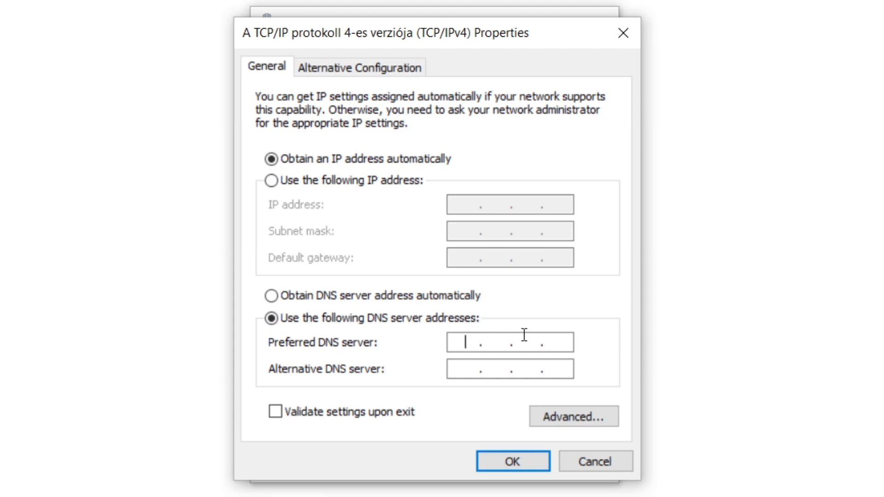
mouse_move(583, 365)
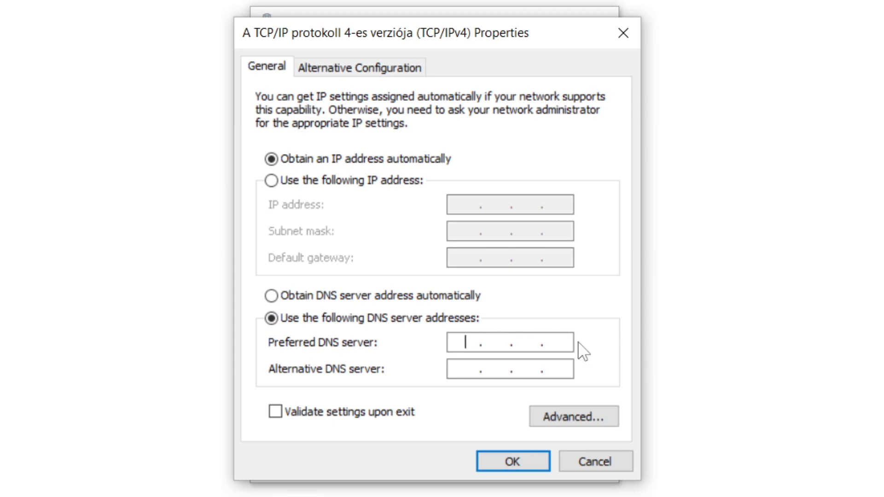
Enter preferred DNS 8.8.8.8 and alternate 8.8.4.4 and confirm with OK.
type("8.8.8.8")
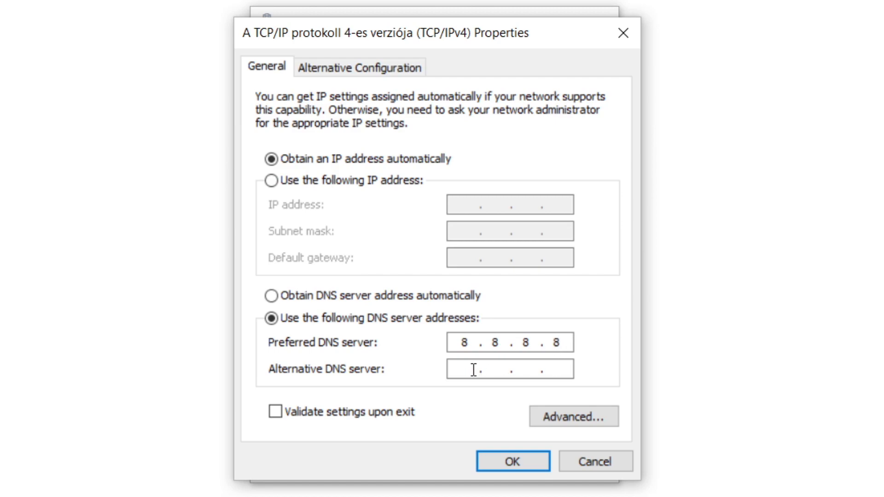
mouse_move(586, 388)
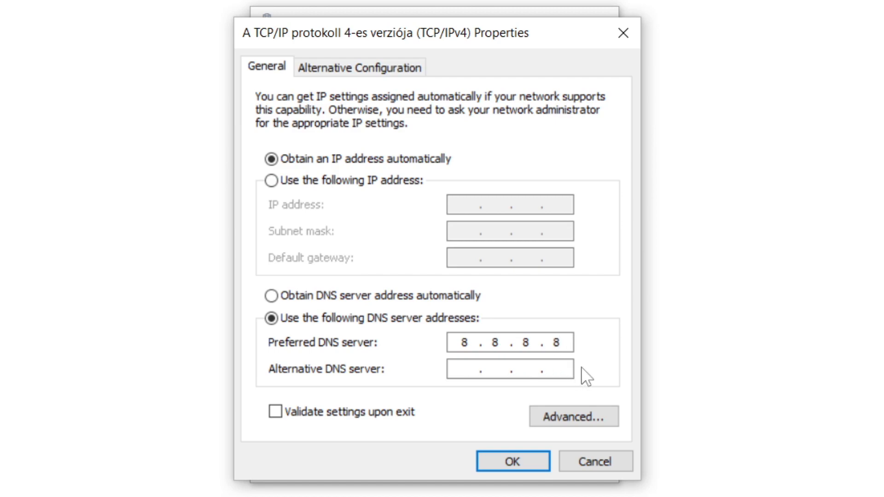
type("8.8.4.4")
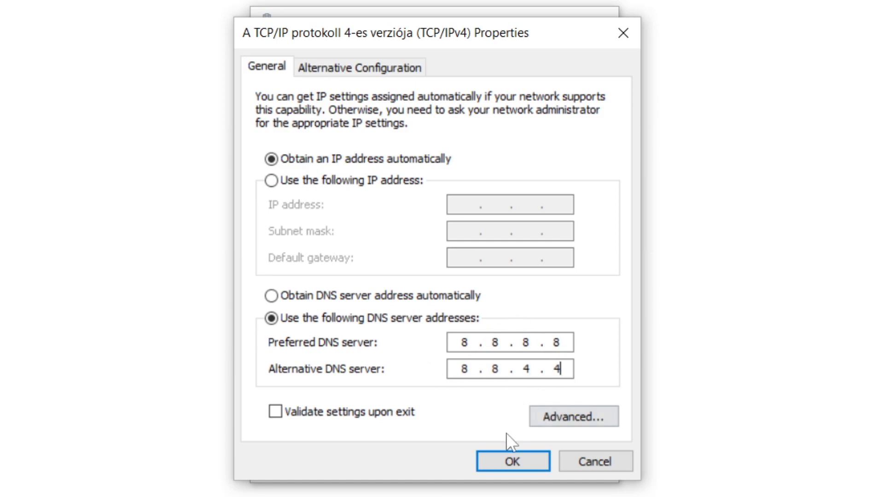
left_click(514, 461)
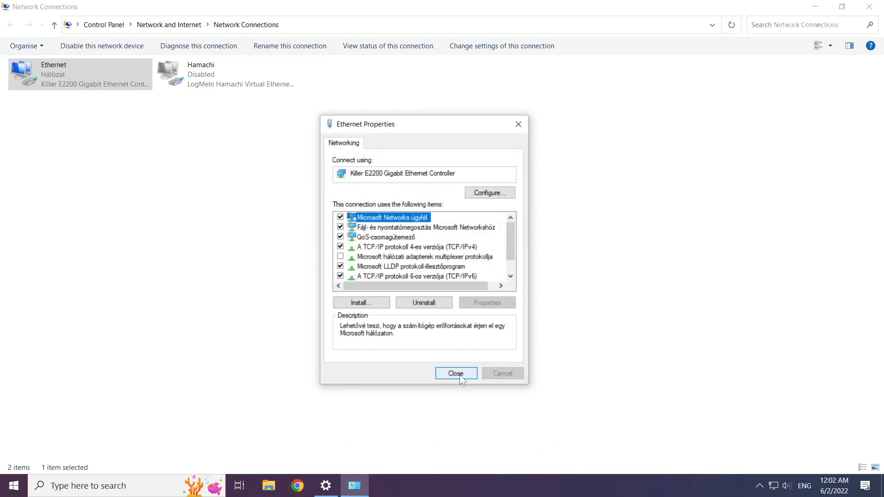
Close Ethernet Properties and the Network Connections window, returning to the desktop.
left_click(456, 373)
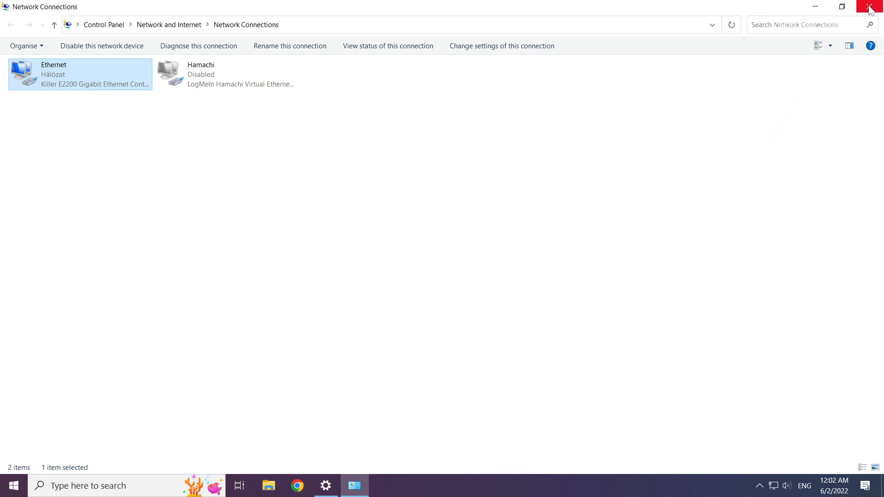
mouse_move(869, 6)
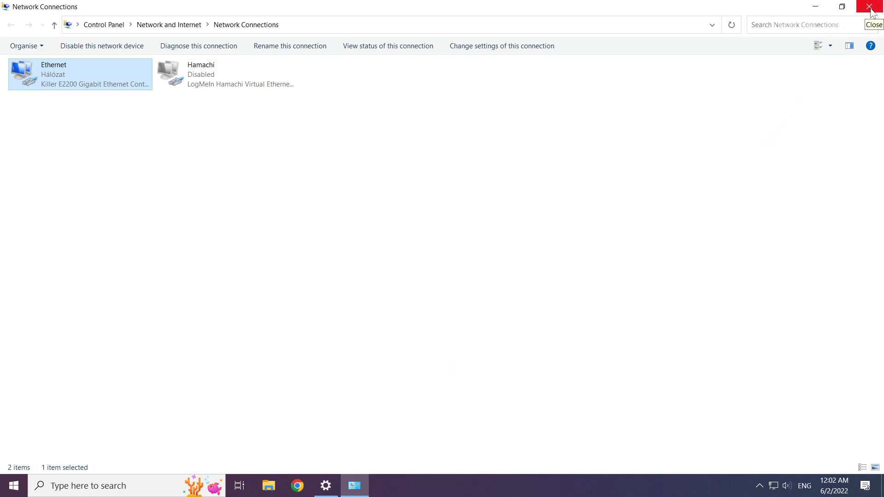
left_click(862, 6)
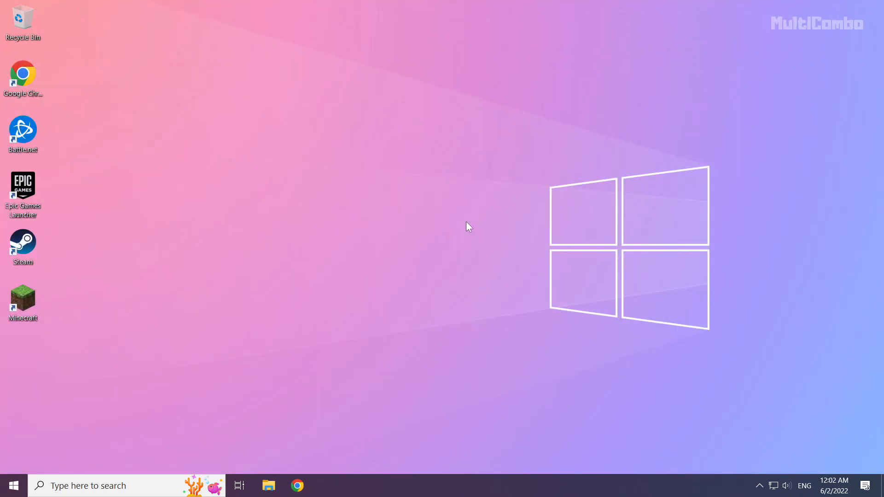
mouse_move(12, 486)
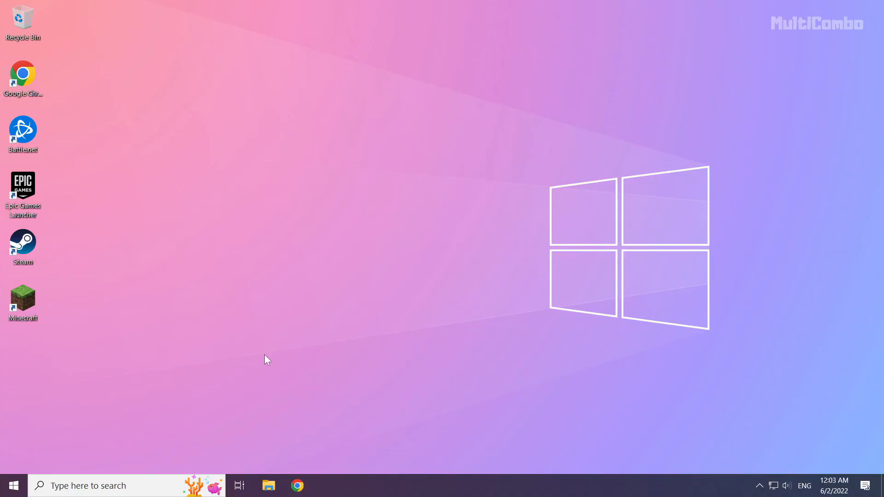
Search Windows for 'network reset' and launch the Network reset setting.
left_click(91, 486)
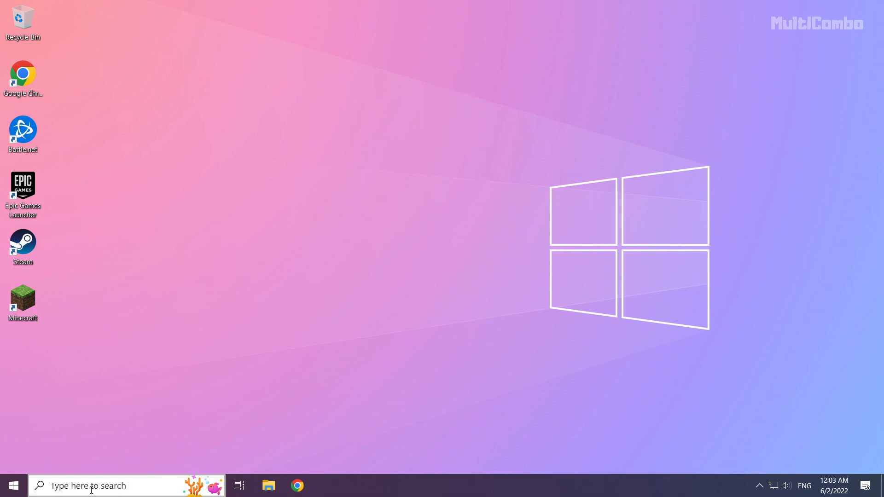
left_click(92, 486)
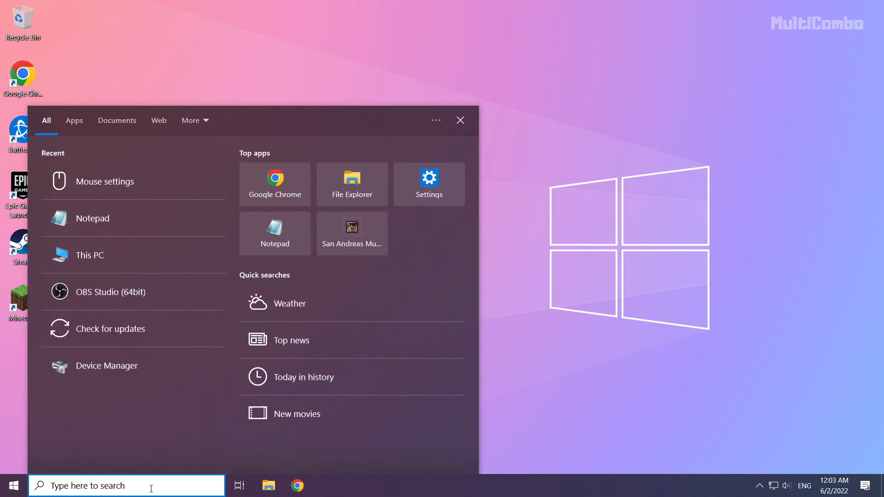
type("netowrk reset")
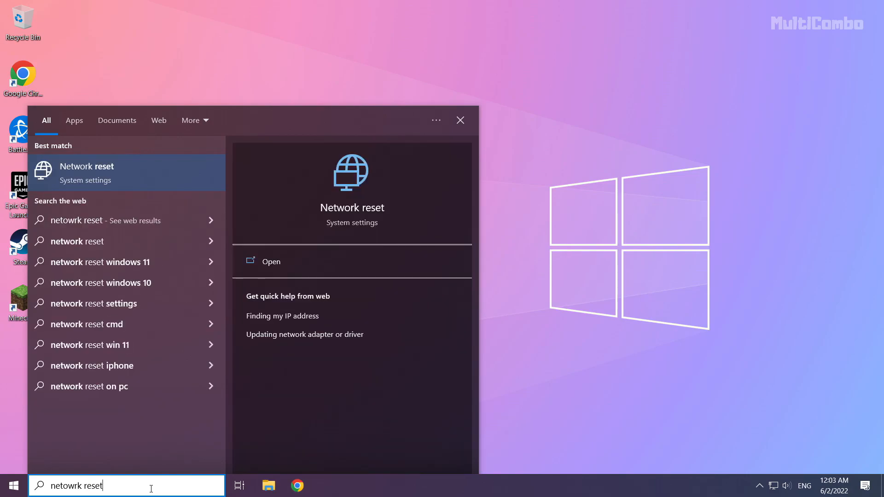
mouse_move(139, 183)
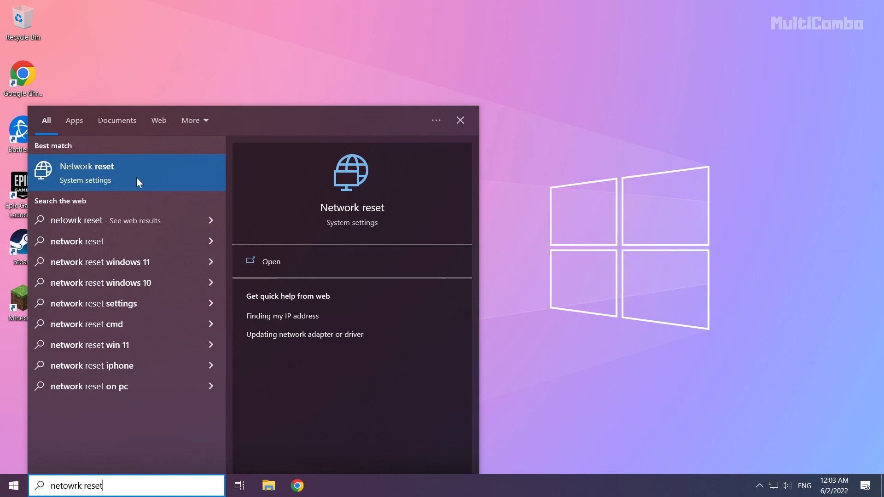
mouse_move(154, 179)
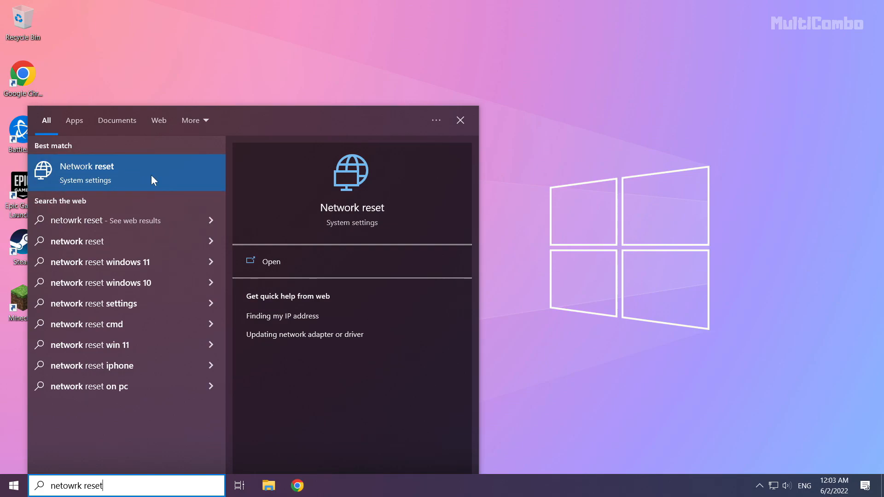
left_click(87, 172)
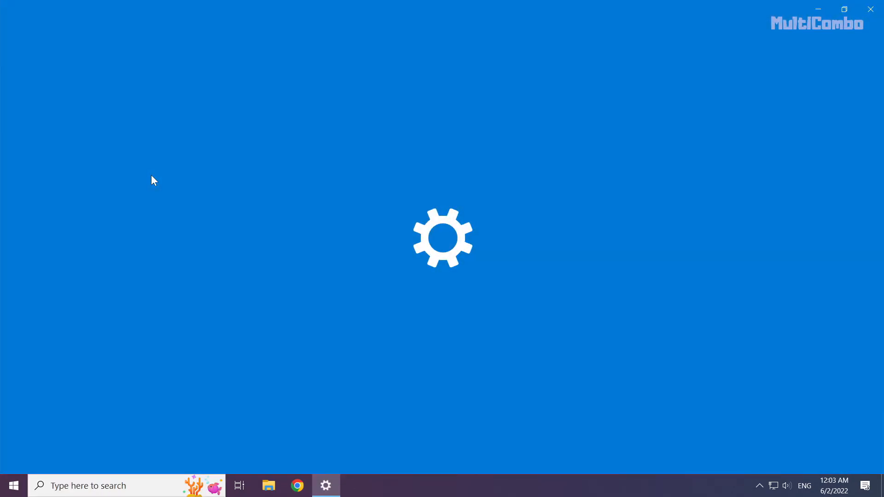
mouse_move(249, 212)
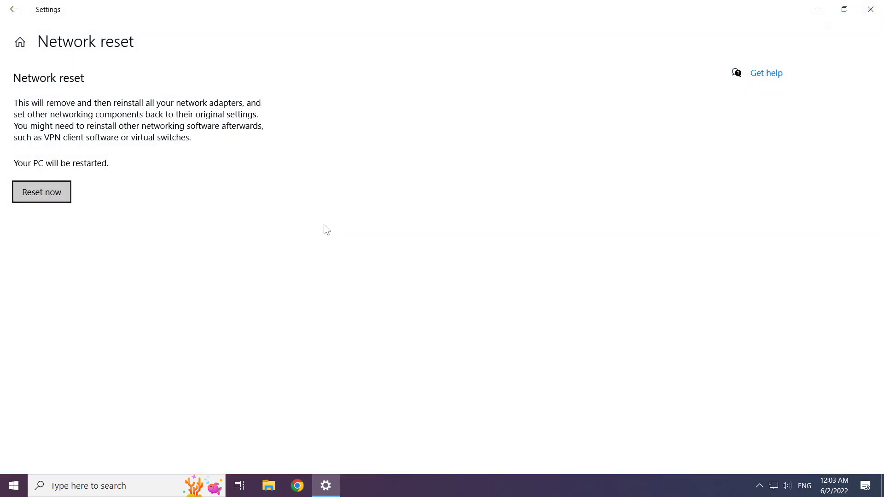
mouse_move(40, 93)
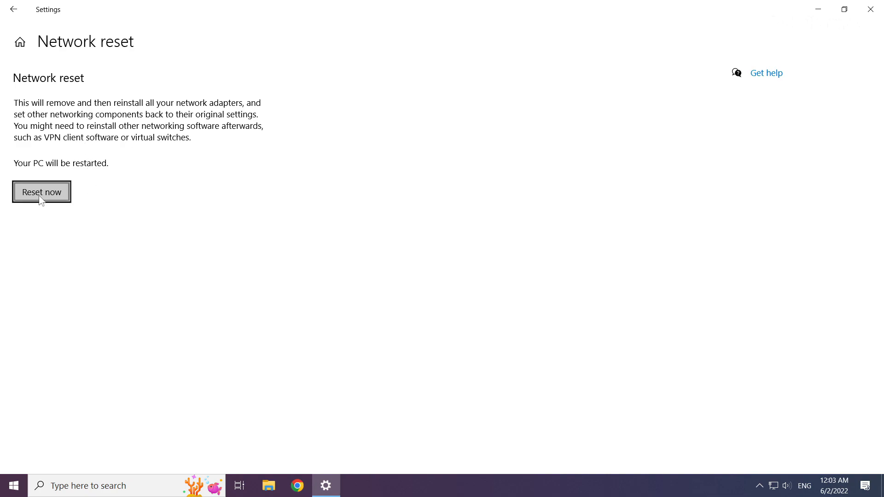
Reset now, confirm with Yes, dismiss the sign-out notice and close Settings.
left_click(42, 192)
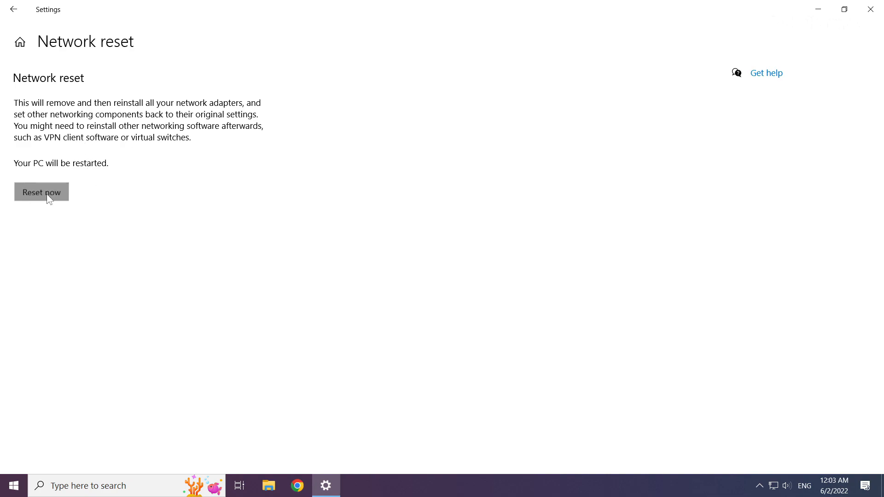
left_click(41, 192)
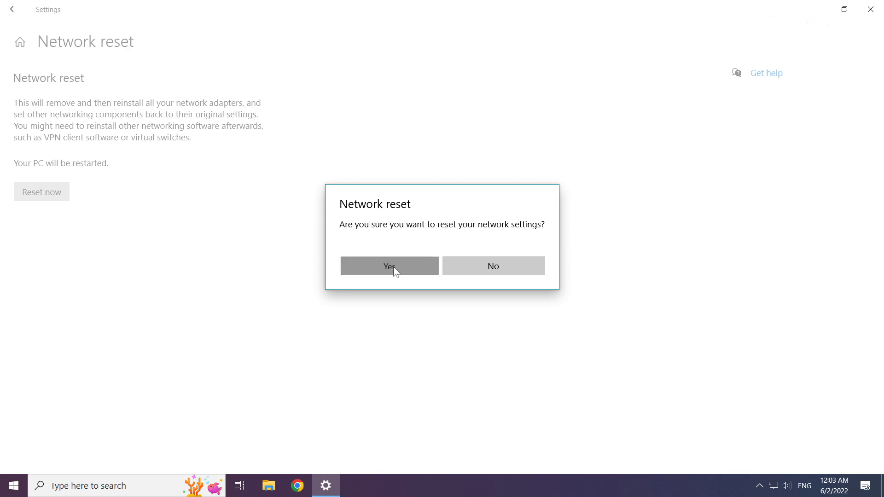
left_click(390, 266)
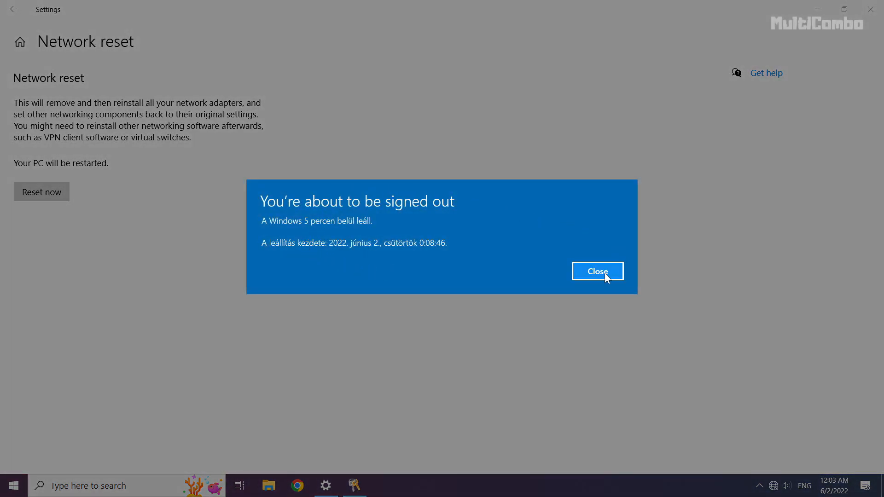
left_click(598, 271)
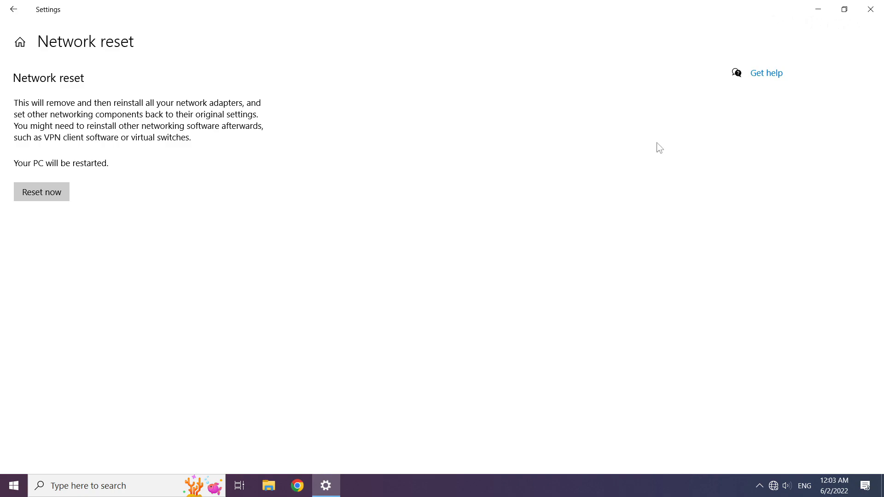
mouse_move(871, 9)
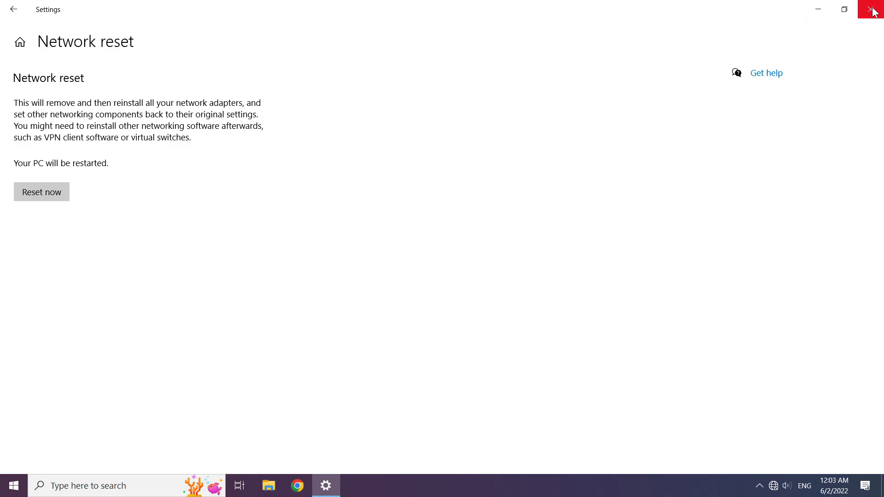
left_click(872, 10)
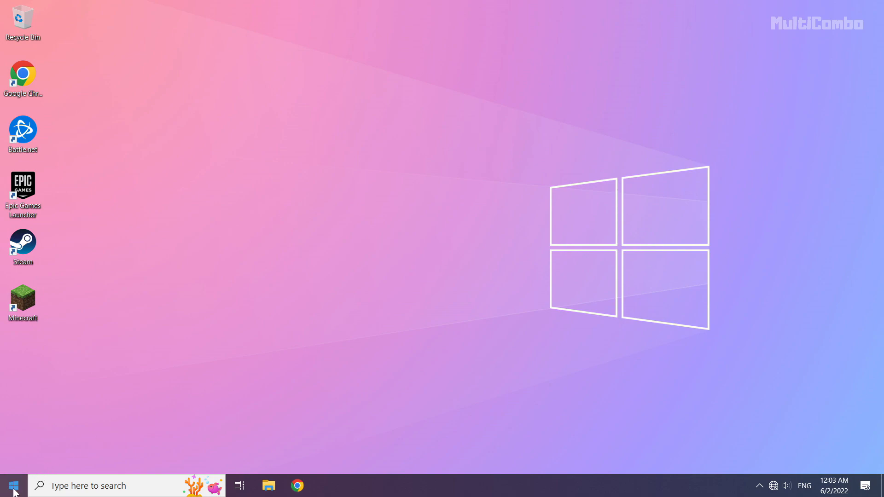
Show the Start menu's power options ready to choose Restart.
left_click(14, 485)
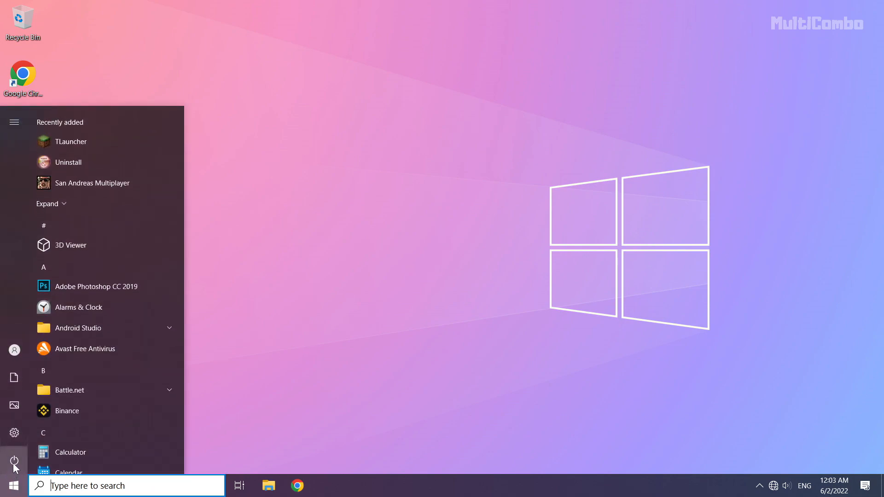
left_click(14, 459)
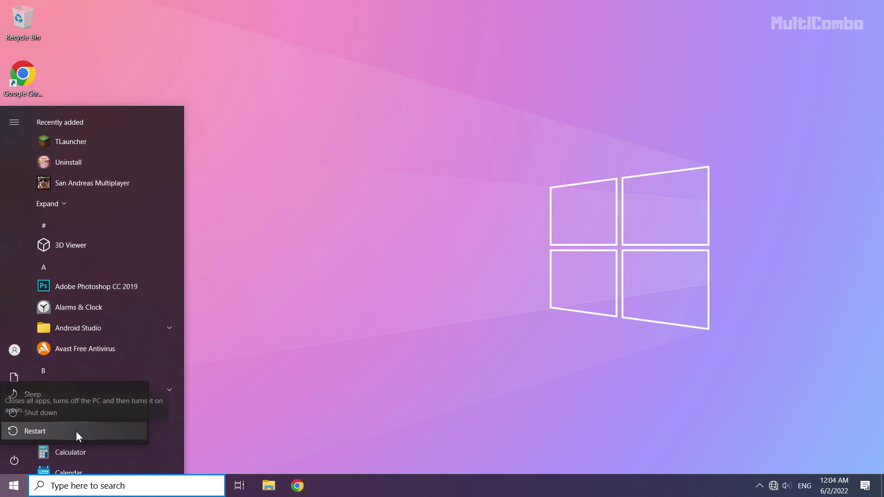